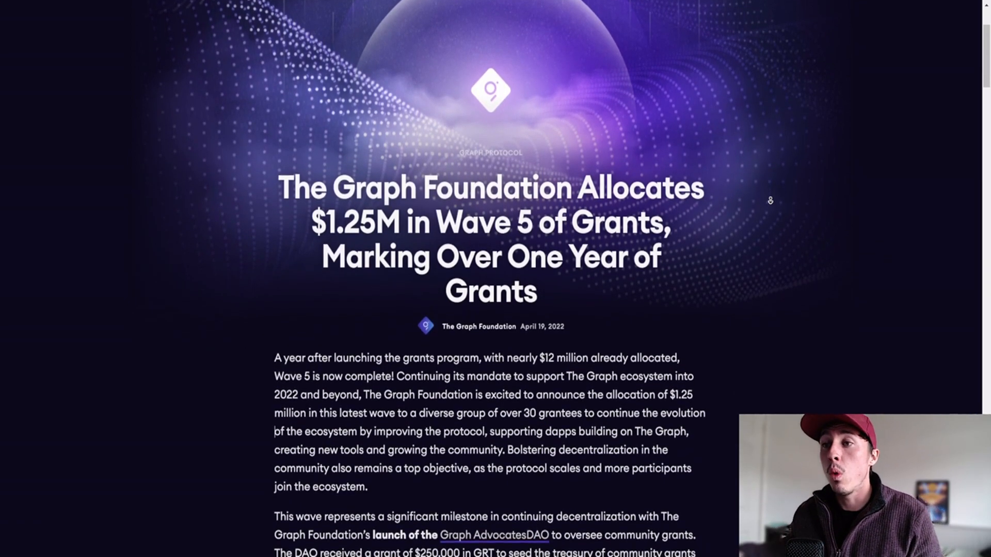
Step: Bring up the GRTUSD 2h chart and pan toward the latest candles near the wedge apex
scroll(down, 3)
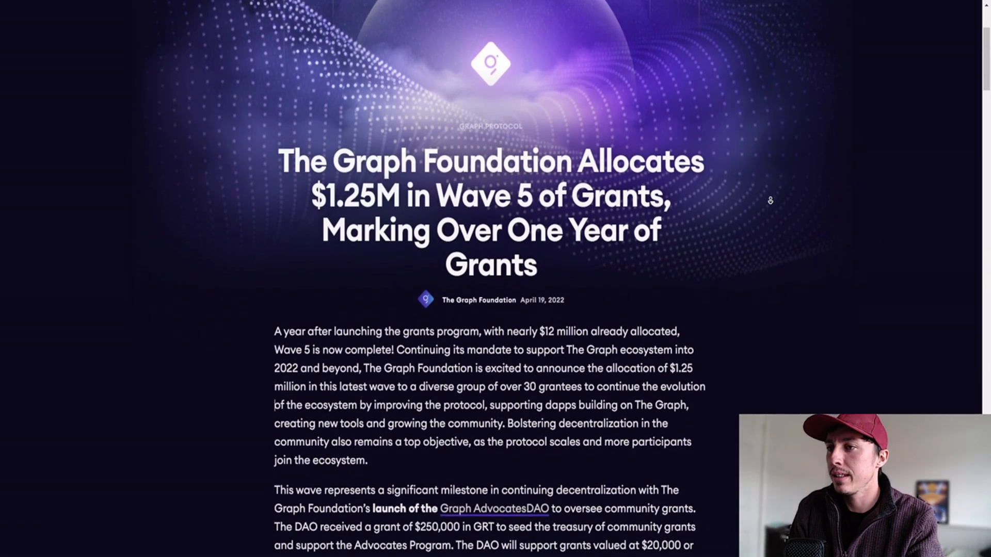
scroll(down, 3)
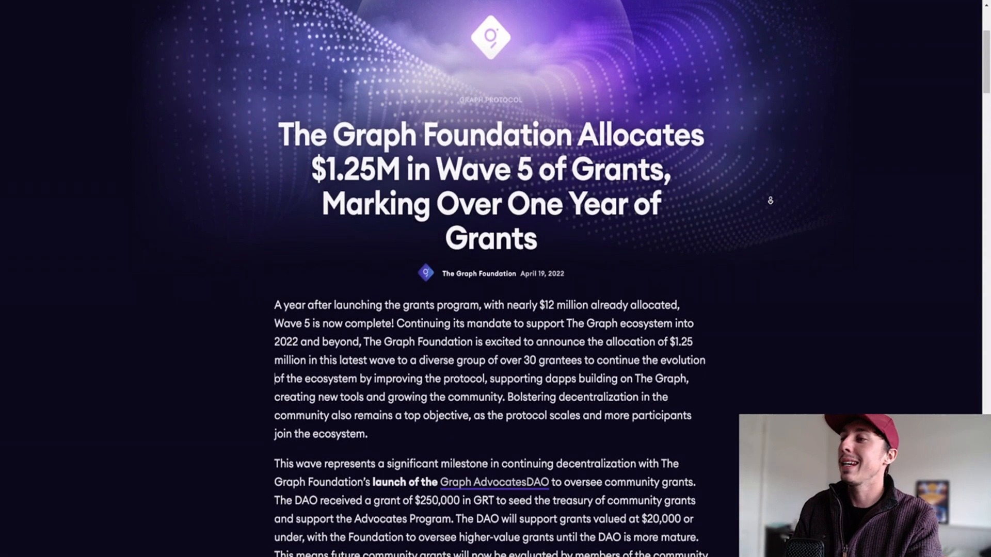
scroll(down, 3)
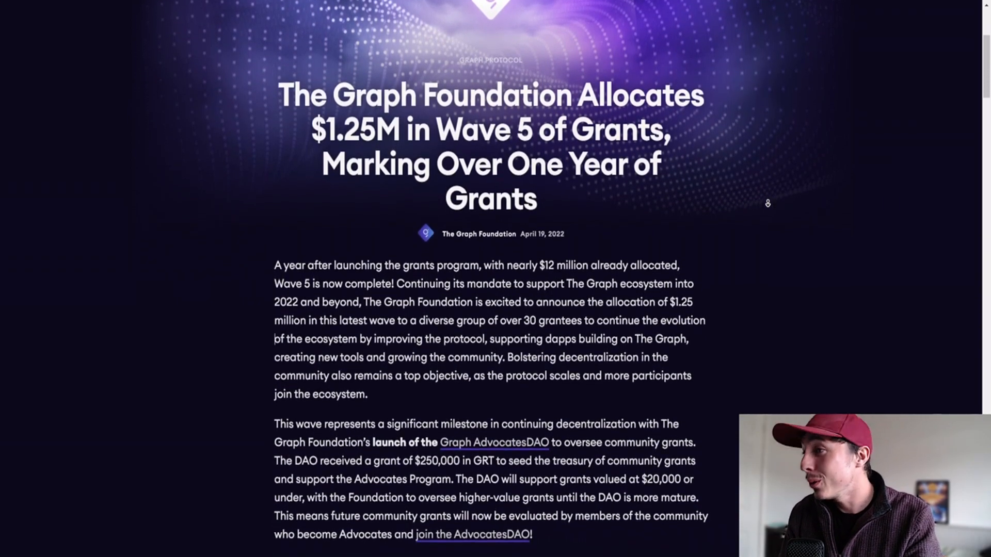
scroll(down, 3)
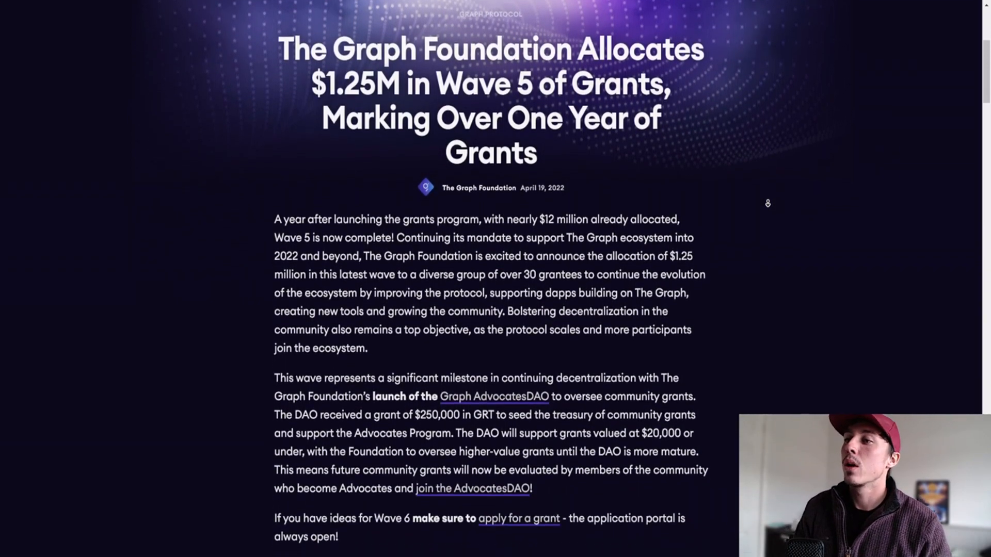
scroll(down, 3)
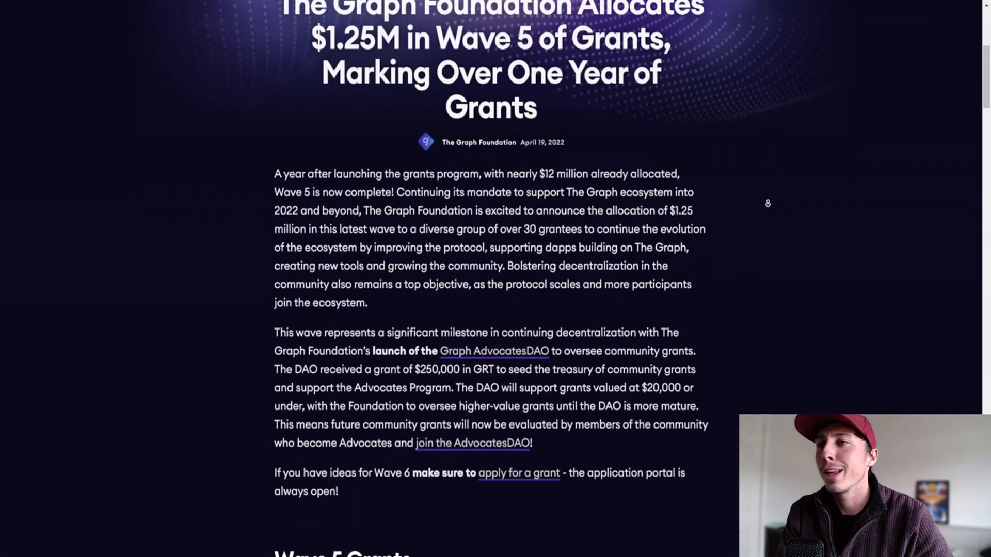
scroll(down, 3)
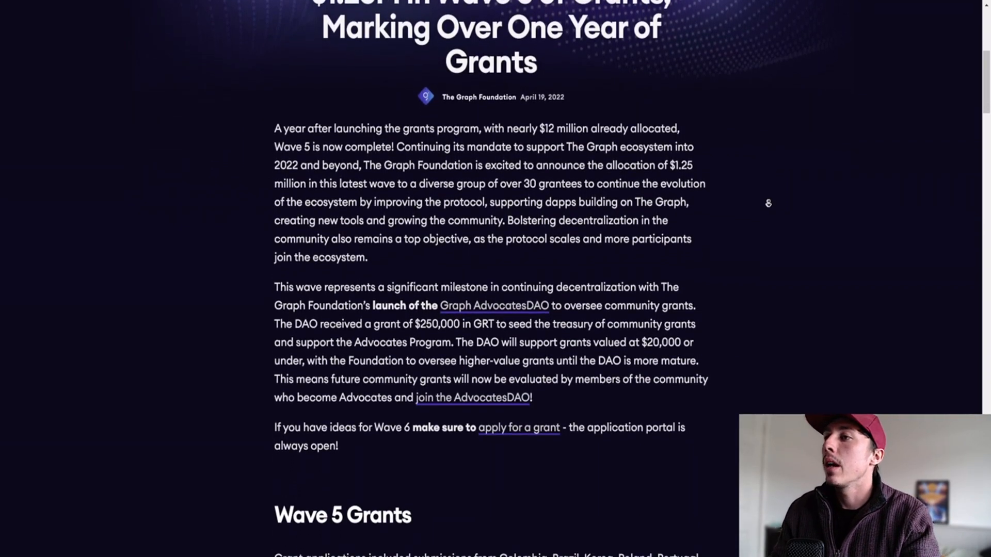
scroll(down, 3)
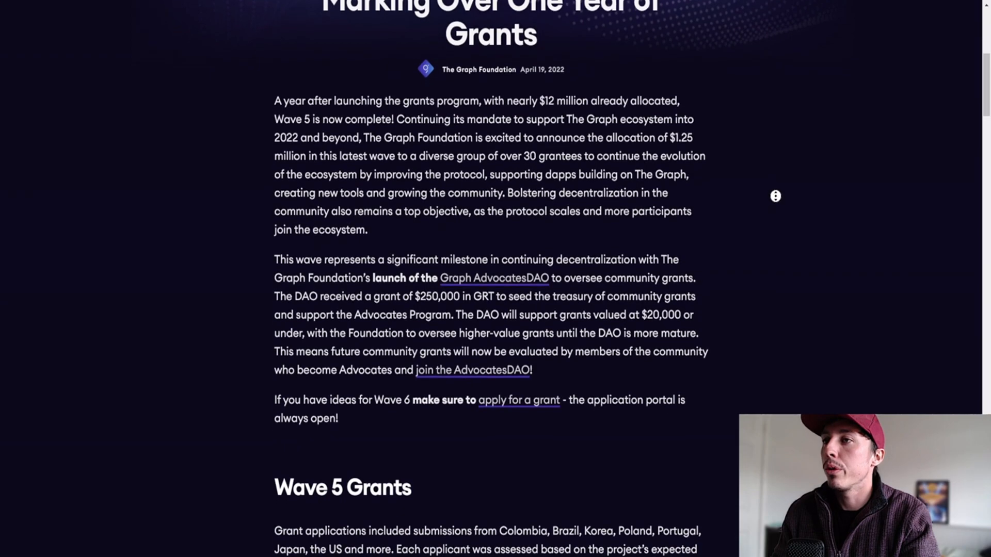
scroll(down, 3)
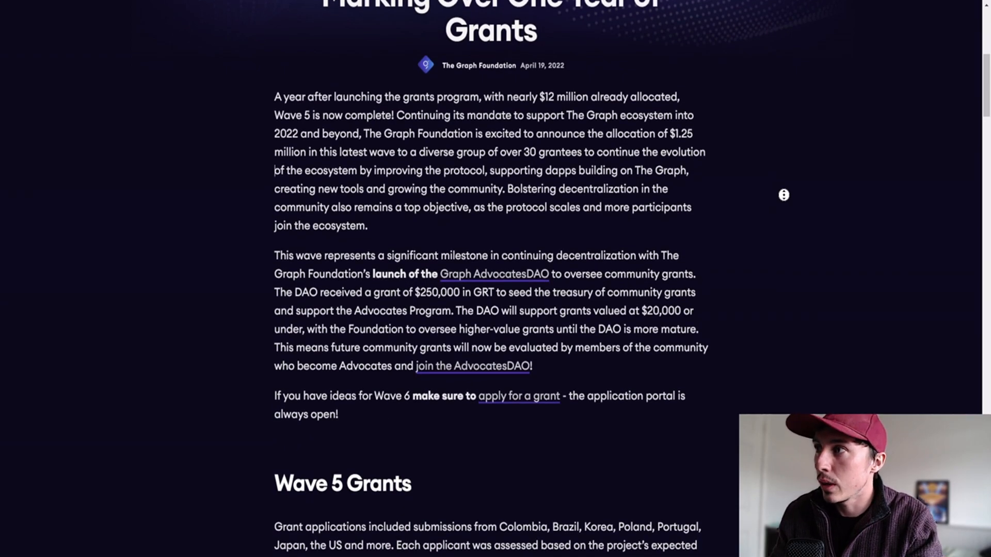
scroll(down, 3)
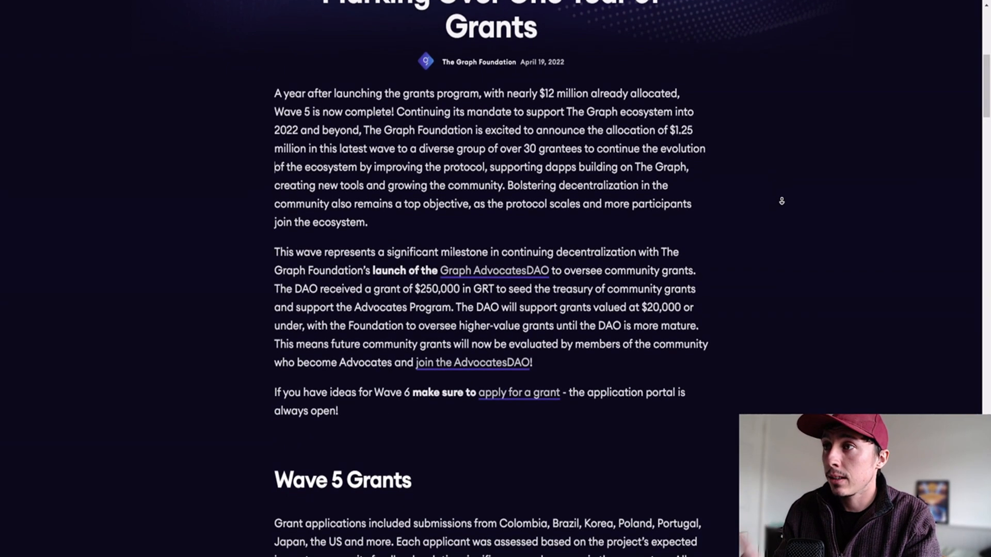
scroll(down, 3)
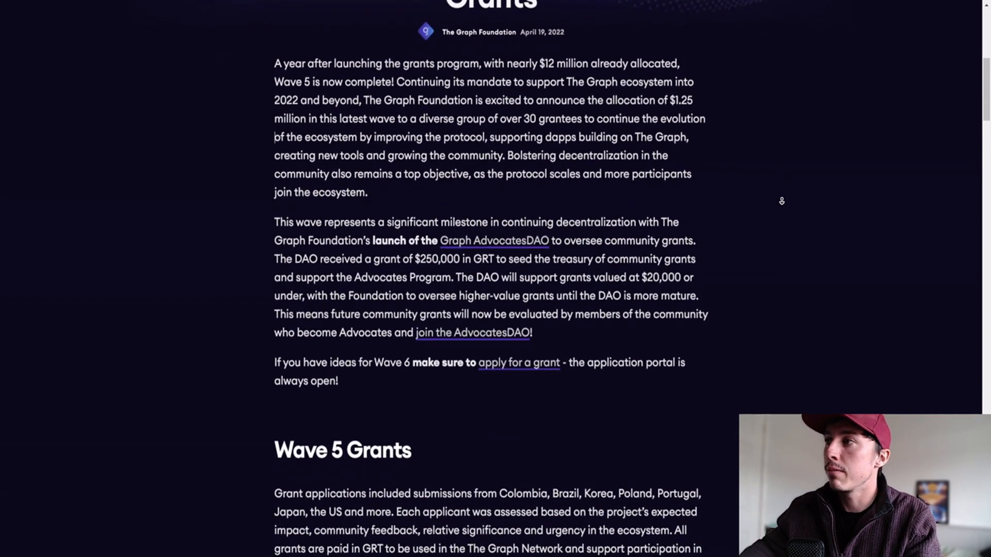
scroll(up, 3)
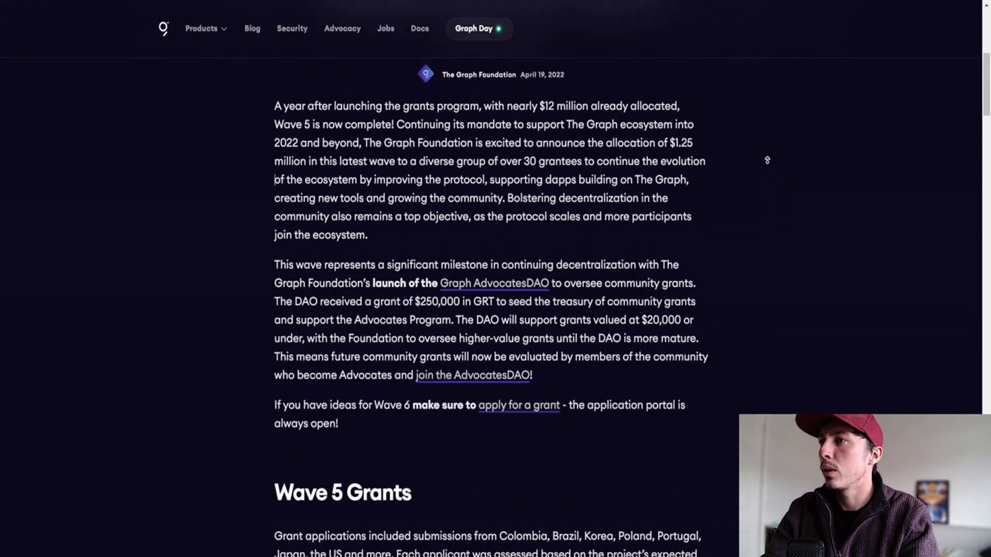
scroll(up, 3)
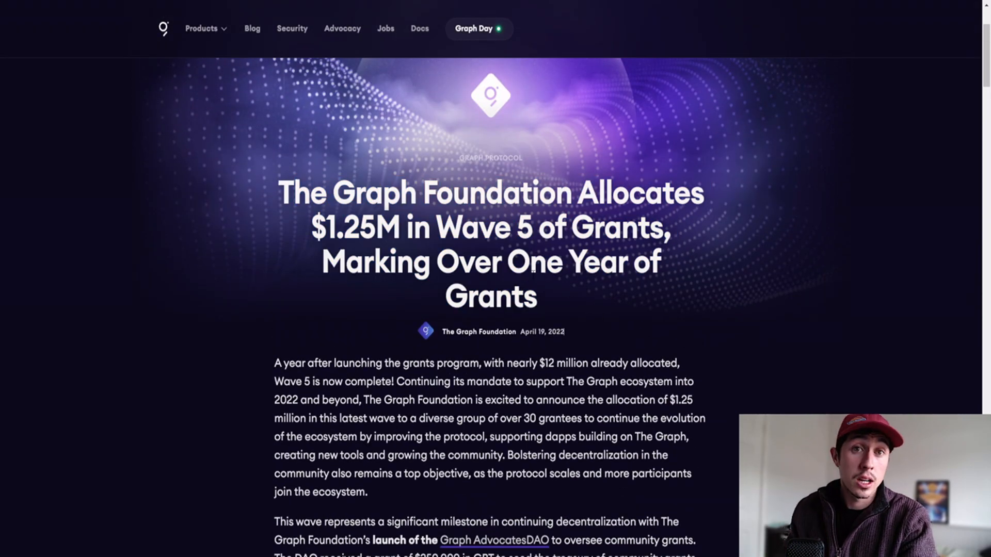
mouse_move(546, 353)
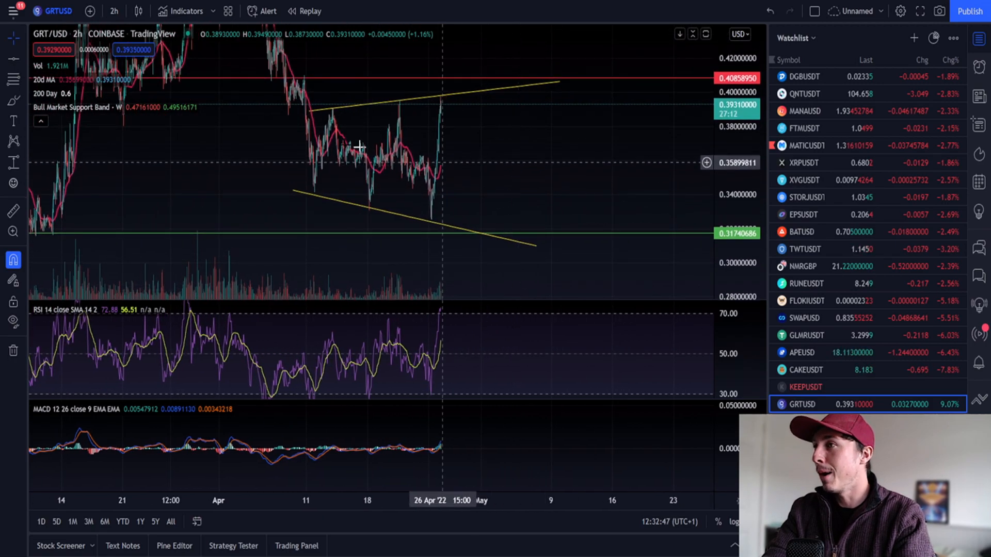
click(8, 101)
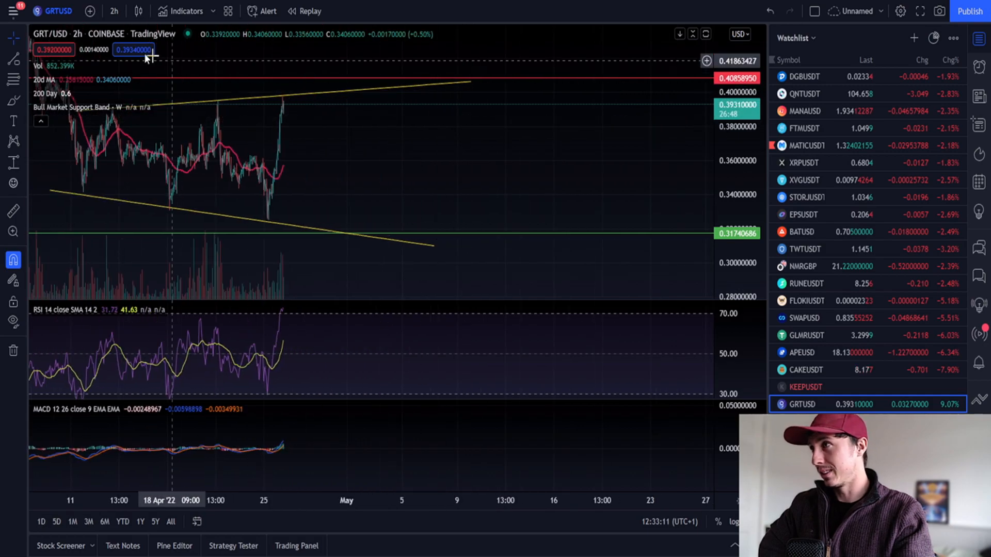
Step: Switch the GRT/USD chart interval from 2h to 15m
click(114, 10)
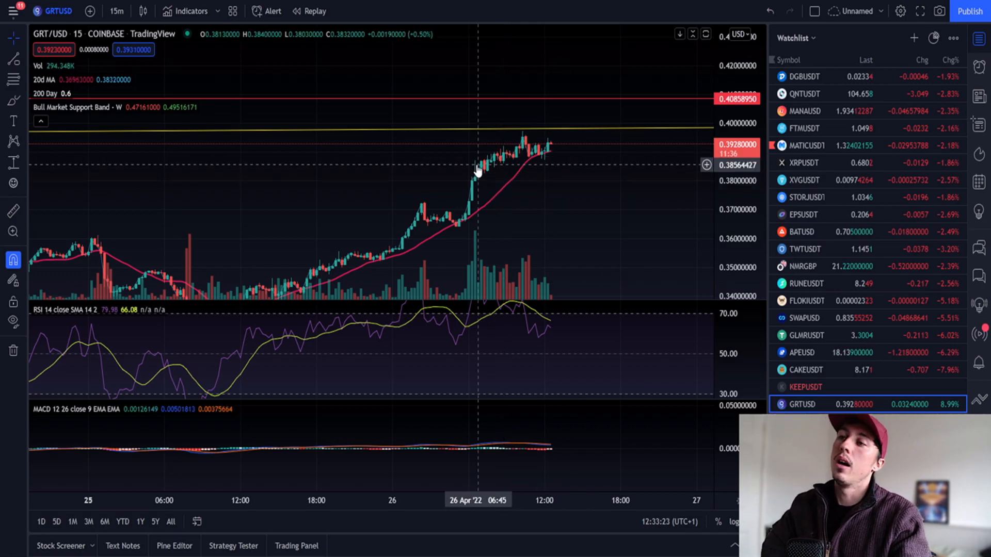
mouse_move(403, 137)
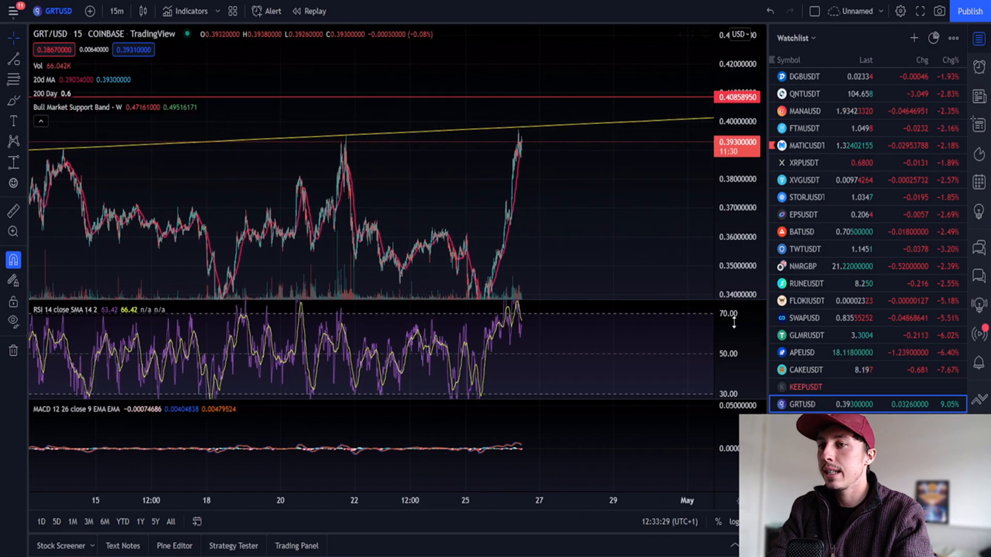
mouse_move(532, 128)
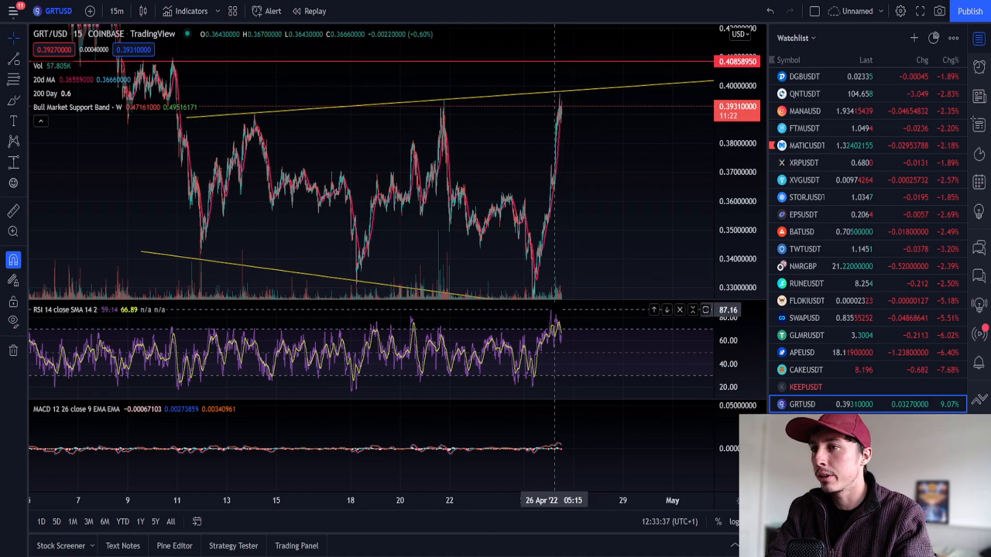
Step: Switch GRT/USD to 4h and zoom out until the red resistance levels sit above the wedge
click(118, 11)
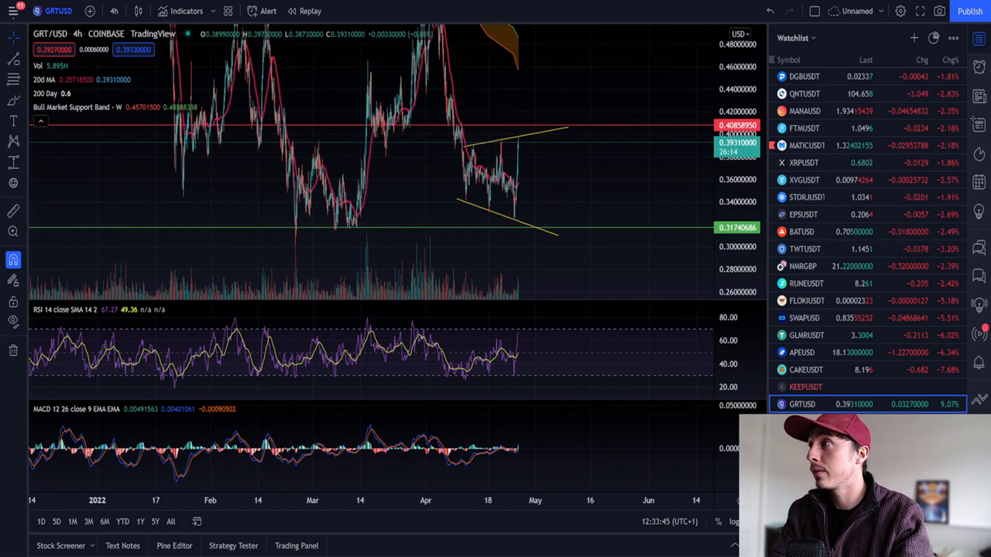
mouse_move(495, 218)
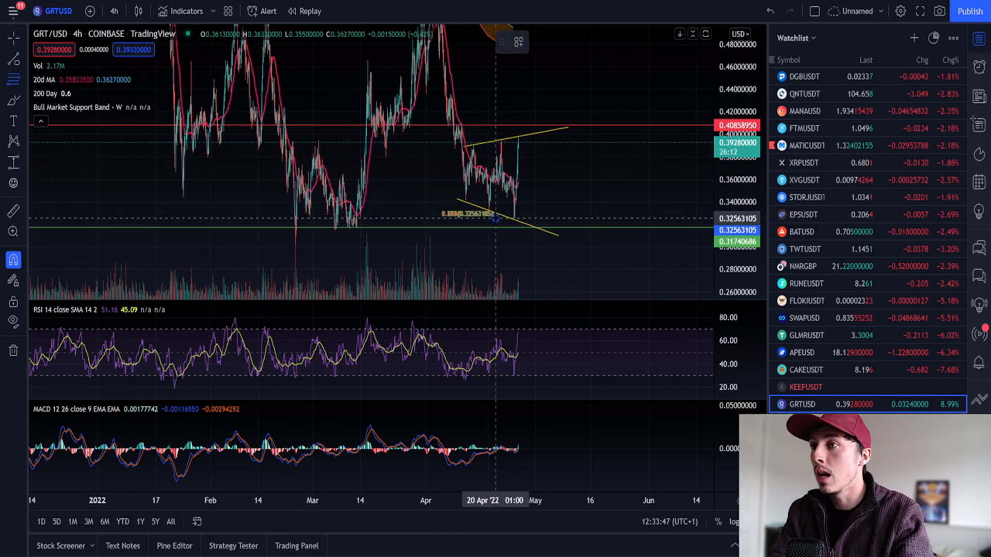
drag(493, 217, 586, 138)
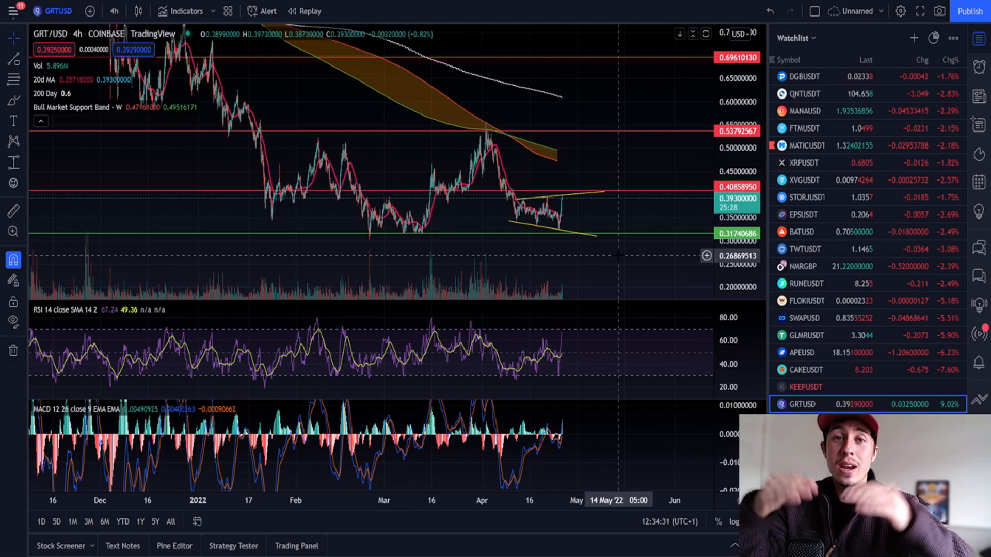
mouse_move(534, 233)
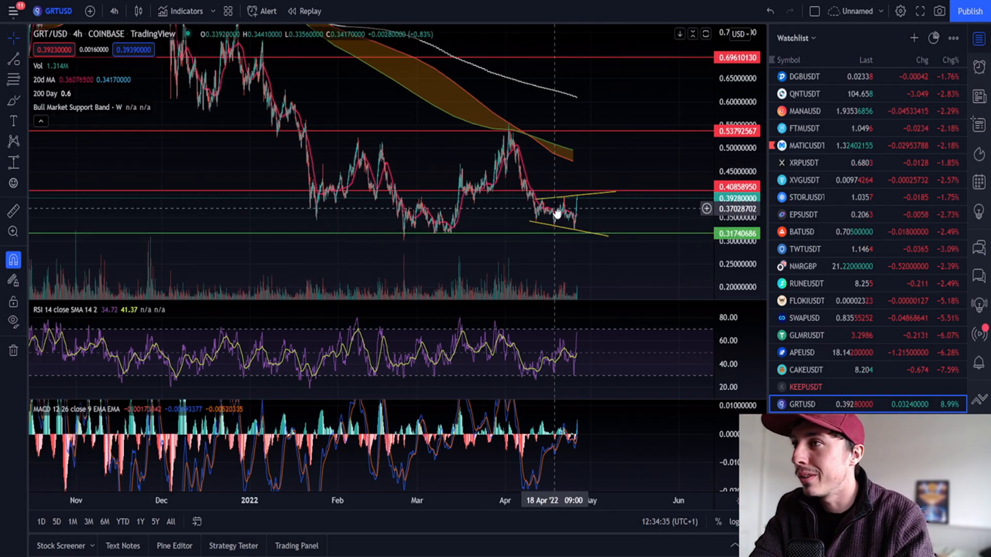
Step: Switch GRT/USD to daily candles and draw a Fib extension from the late-2021 high to the low
click(107, 10)
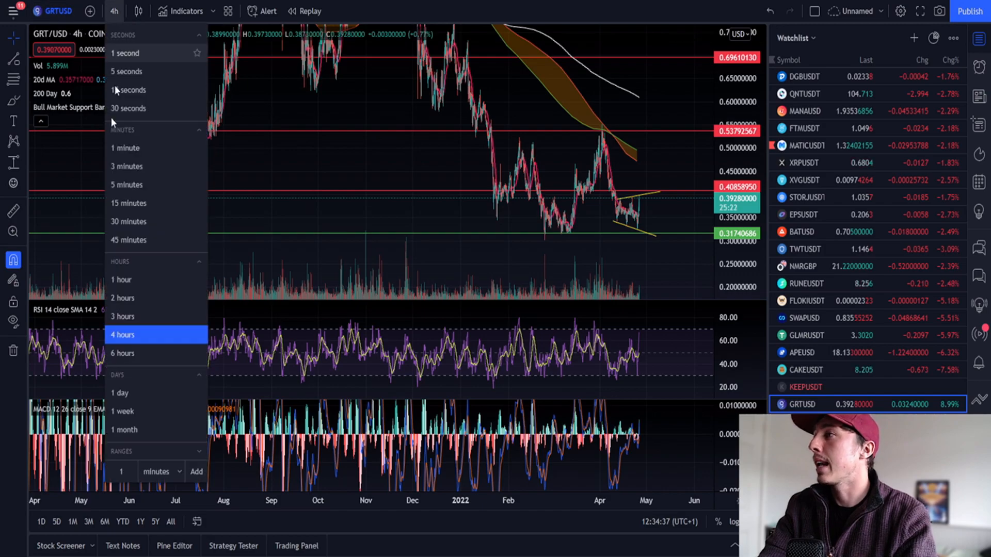
click(120, 394)
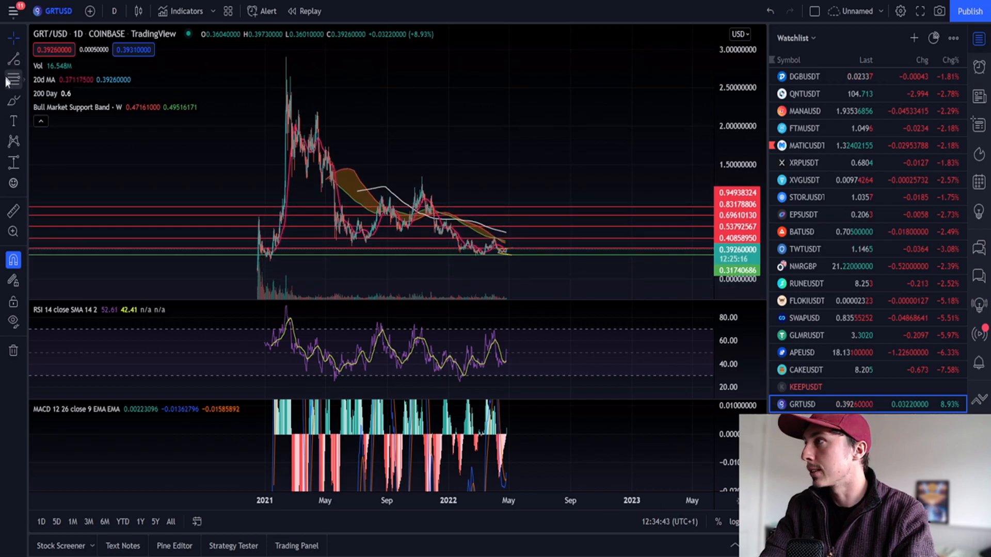
drag(235, 56, 558, 262)
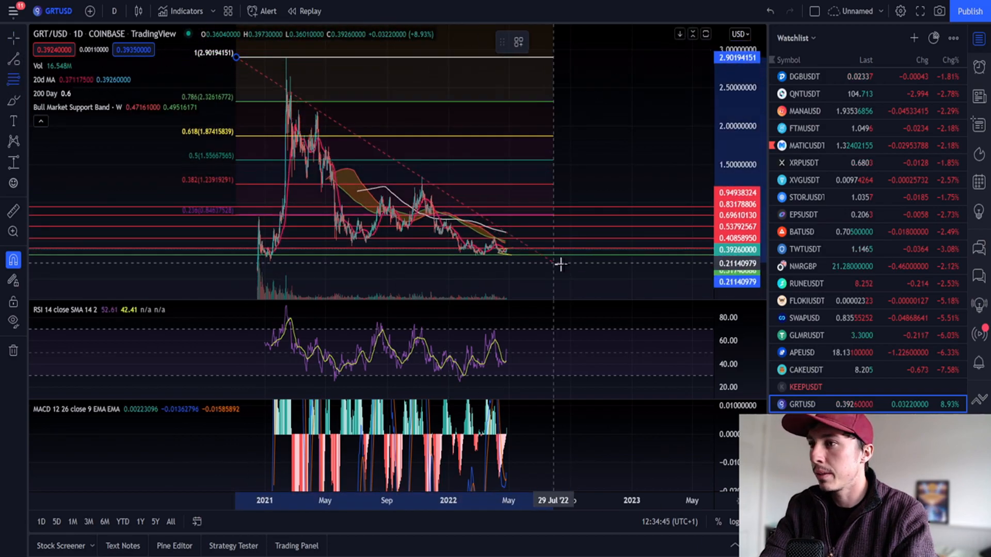
drag(559, 263, 688, 258)
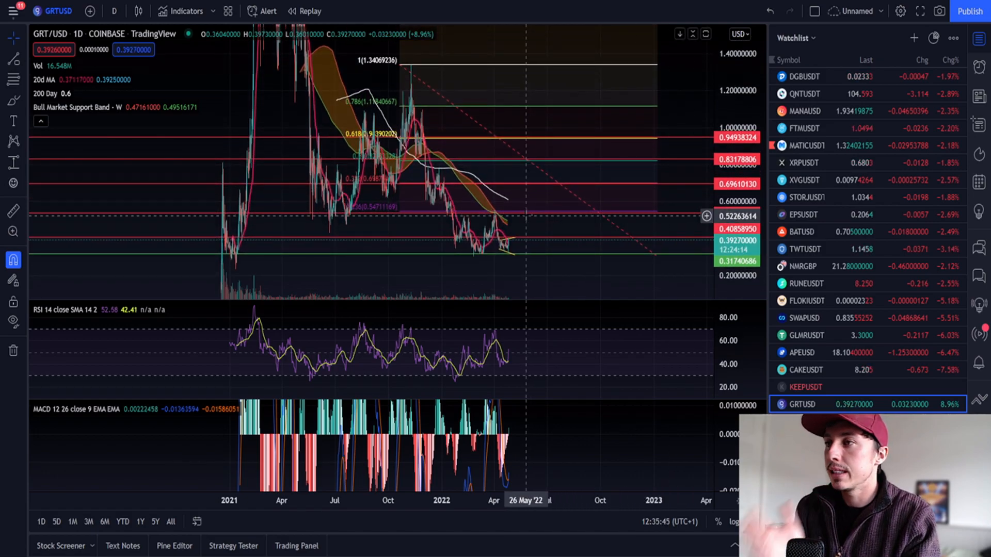
mouse_move(518, 190)
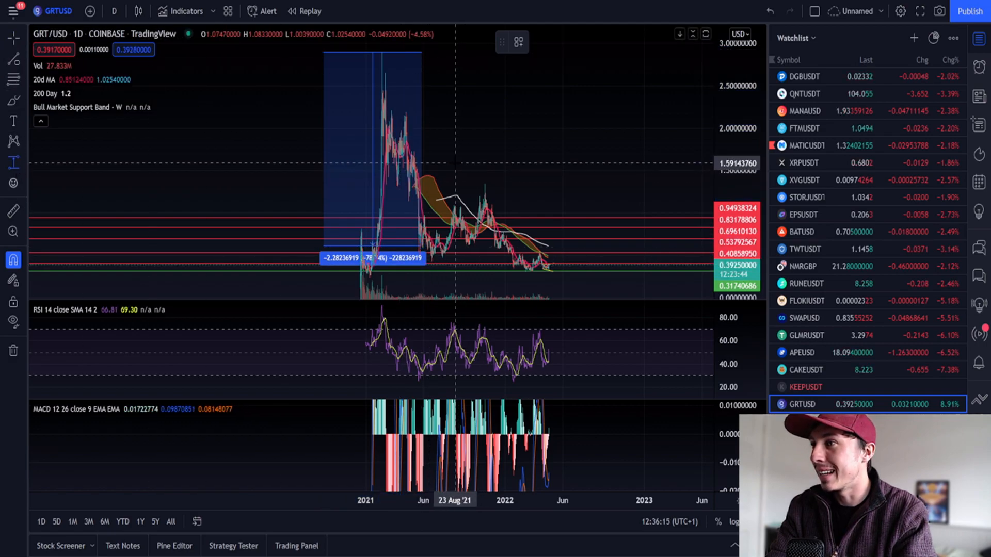
Step: Measure the late-2021 peak-to-low correction with the Price Range tool, reading -76.67%
drag(451, 184, 556, 253)
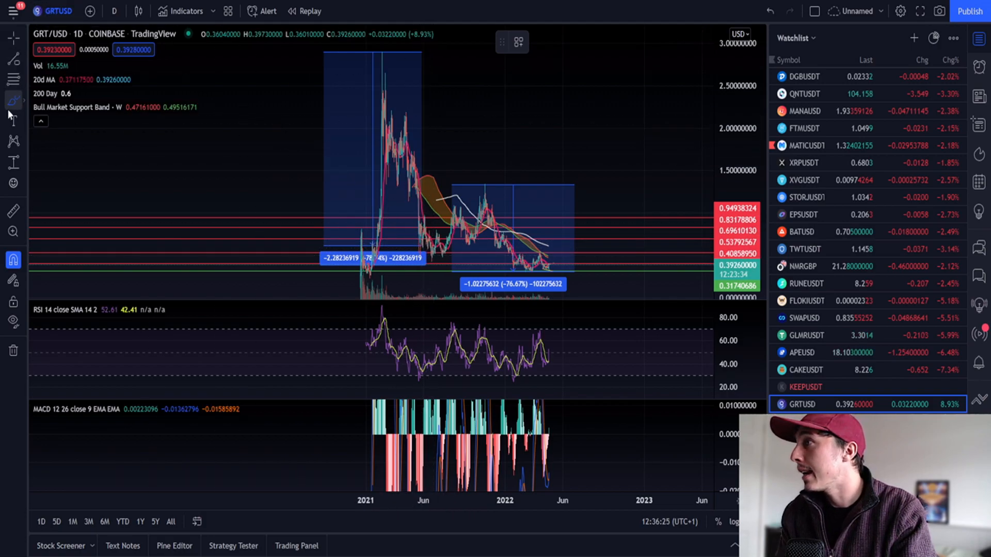
mouse_move(421, 254)
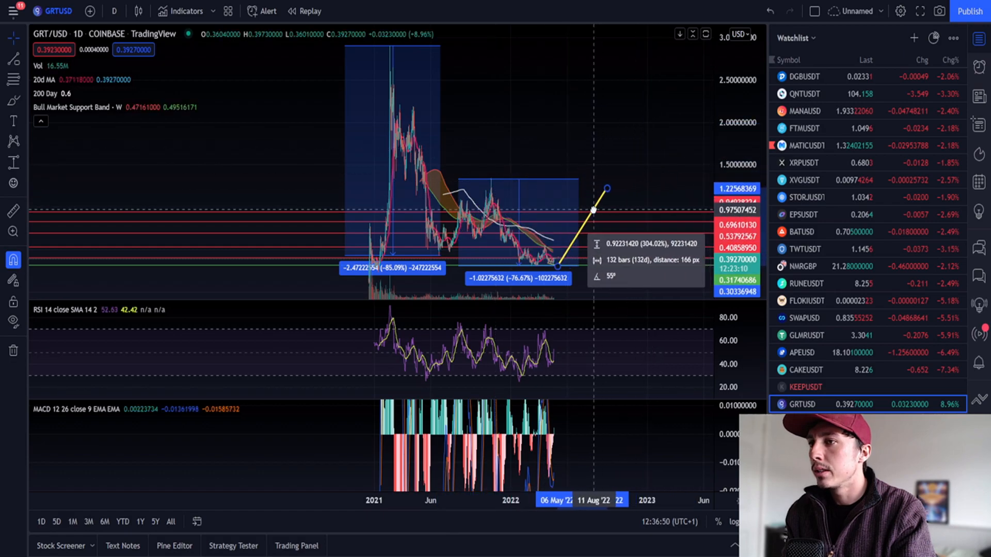
Step: Shorten the rising projection line from the recent low to about +208% over 83 bars
drag(605, 188, 587, 214)
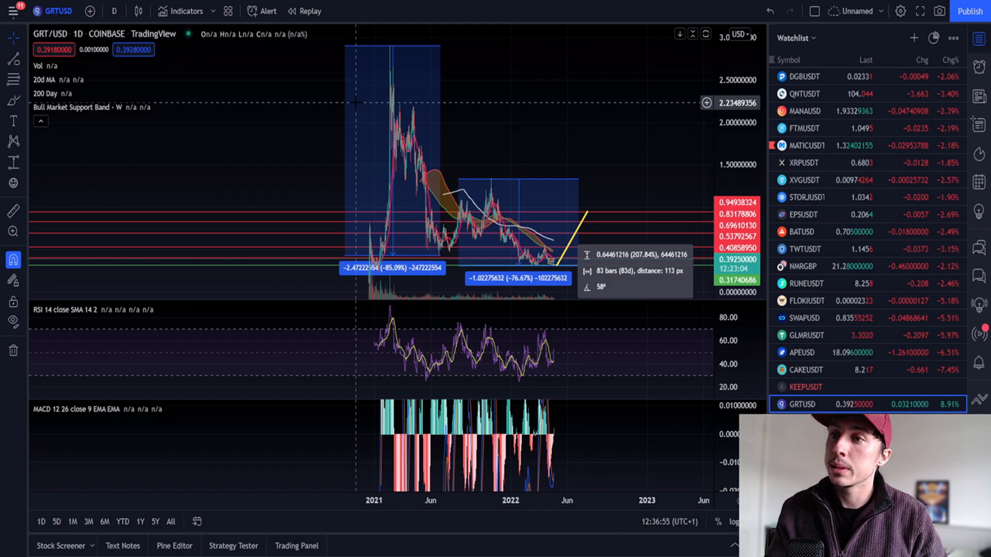
mouse_move(571, 272)
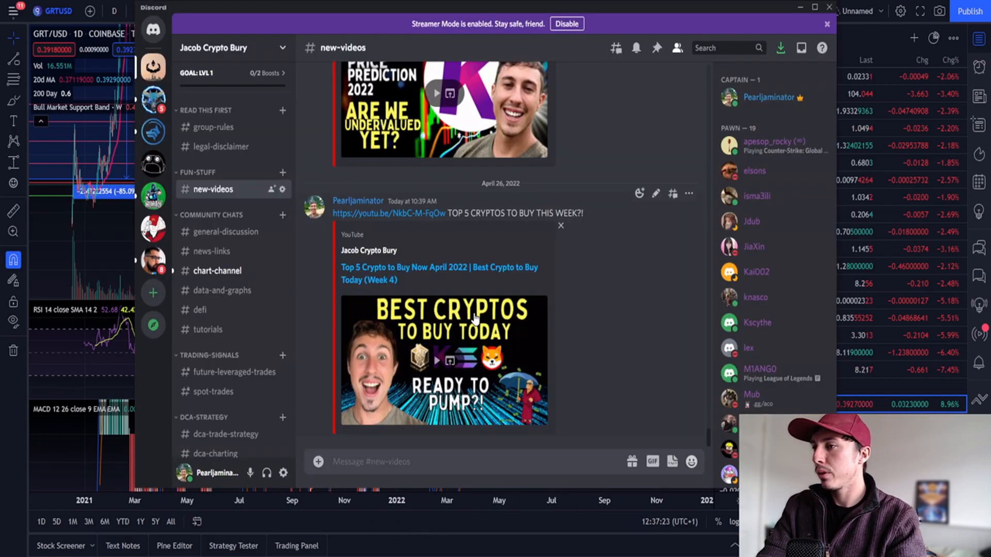
Step: Visit #general-discussion, #chart-channel, #dca-charting and #daily-buy-tp-zones, then scroll general-discussion's messages
click(225, 231)
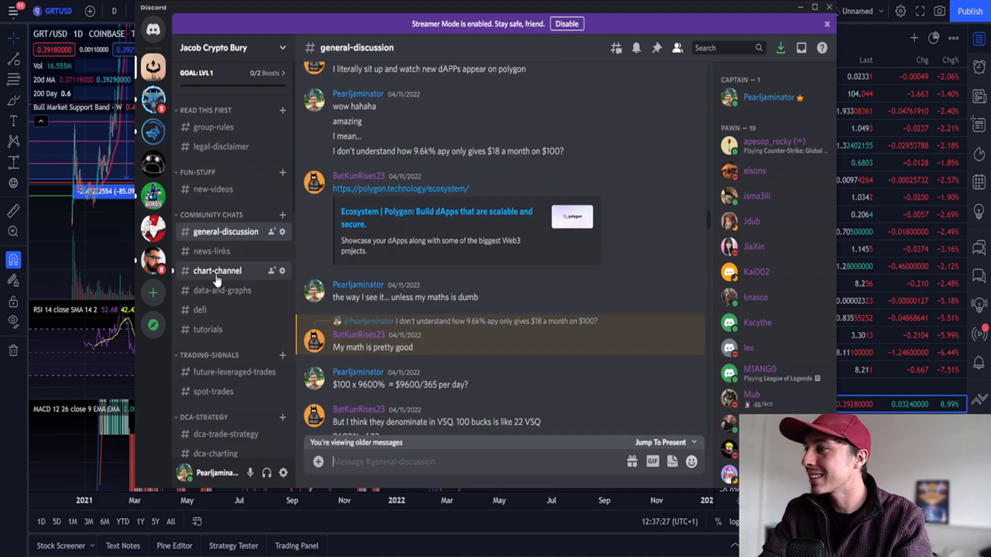
click(216, 270)
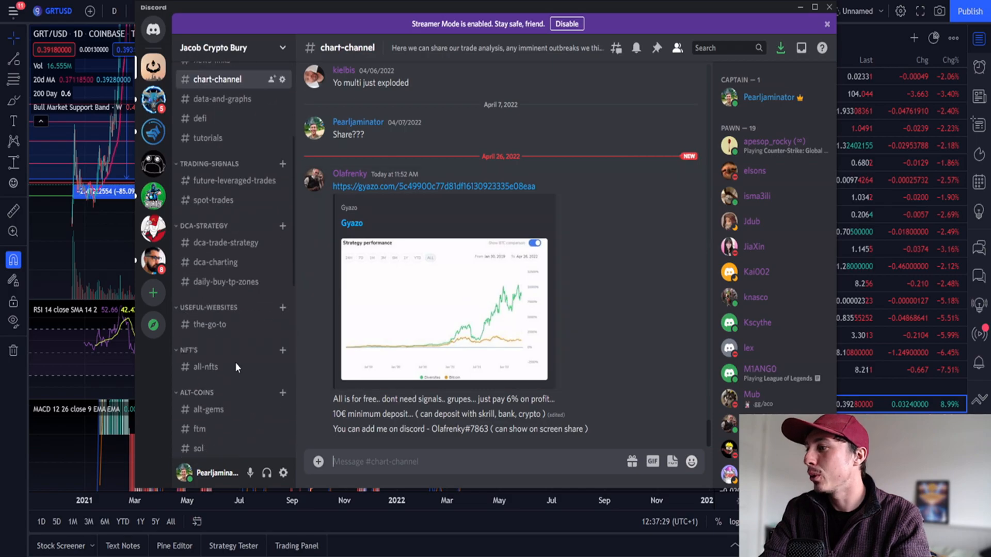
click(215, 262)
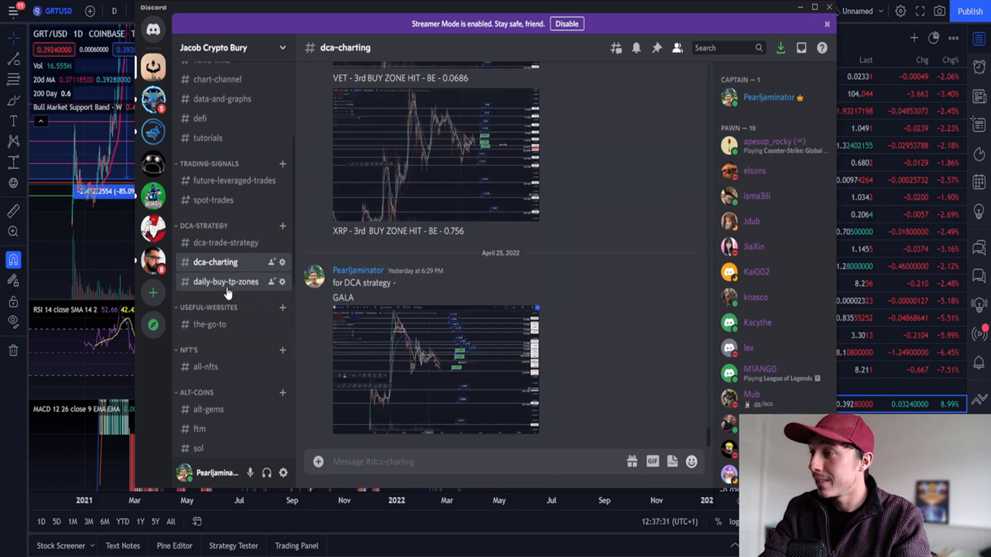
click(225, 282)
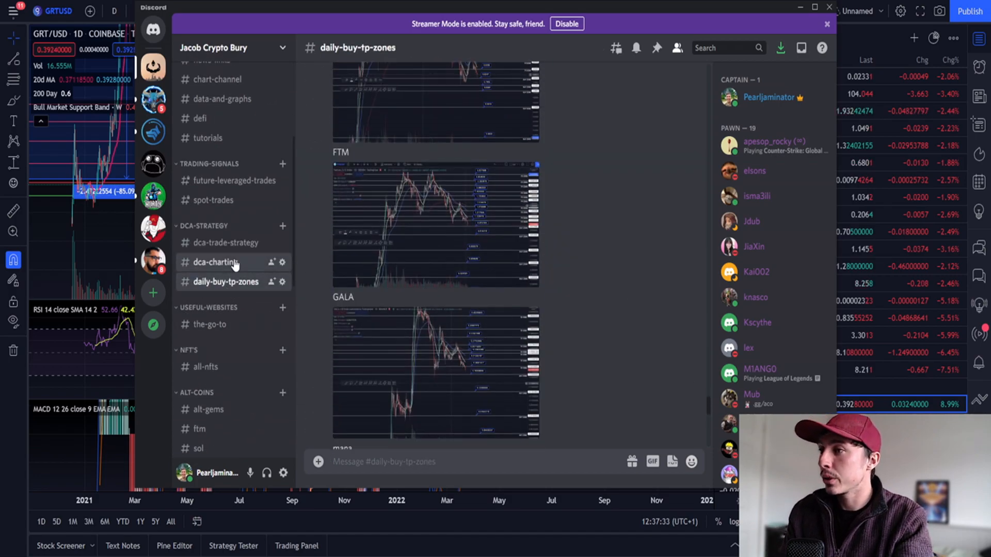
click(216, 262)
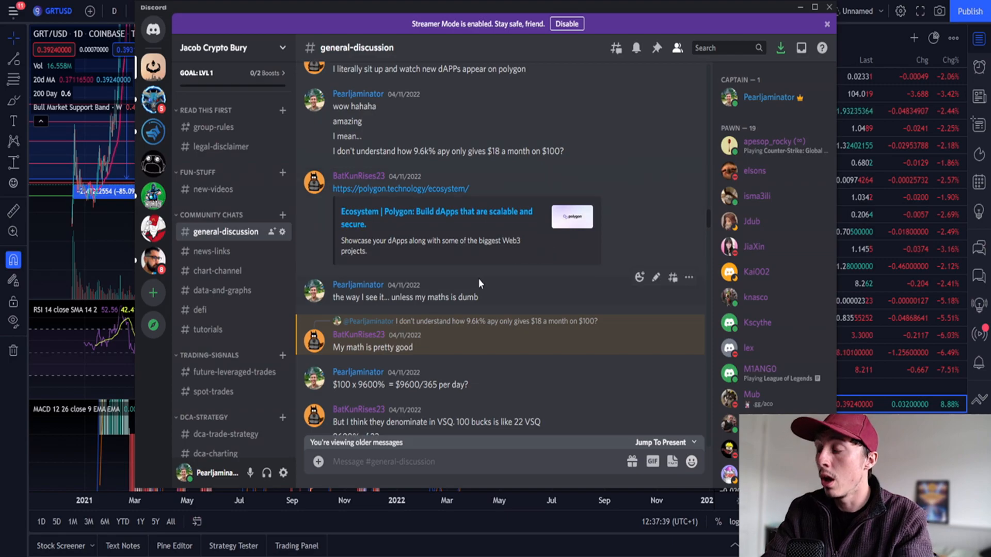
scroll(down, 3)
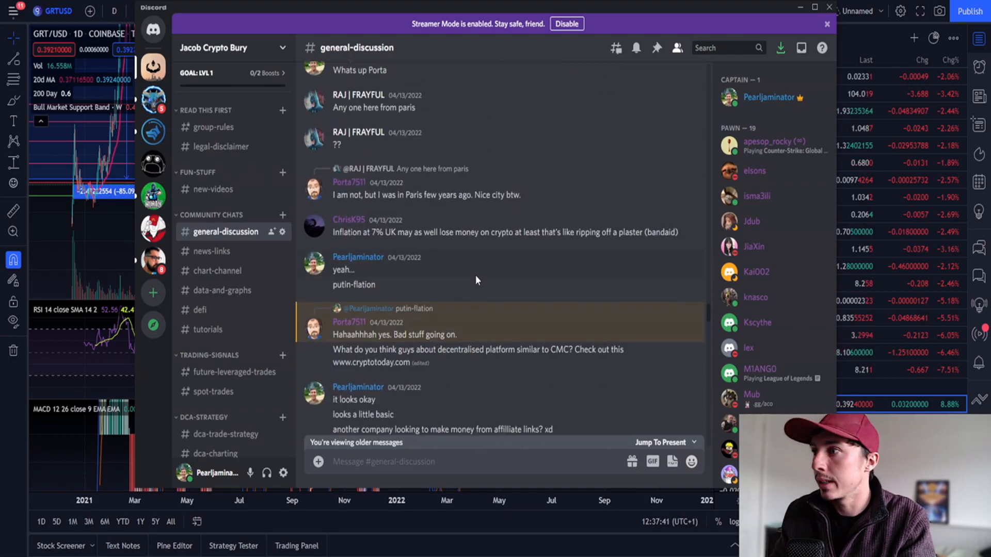
scroll(down, 3)
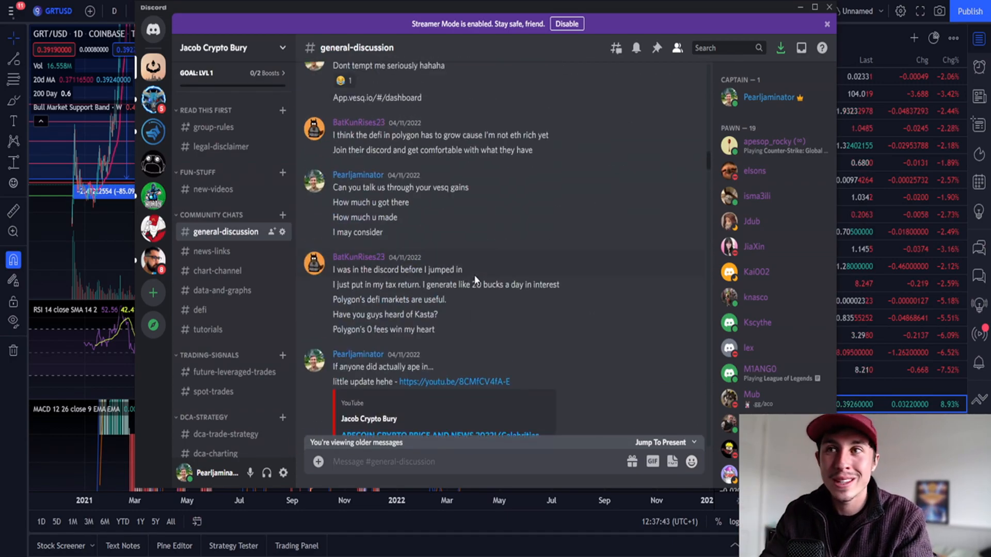